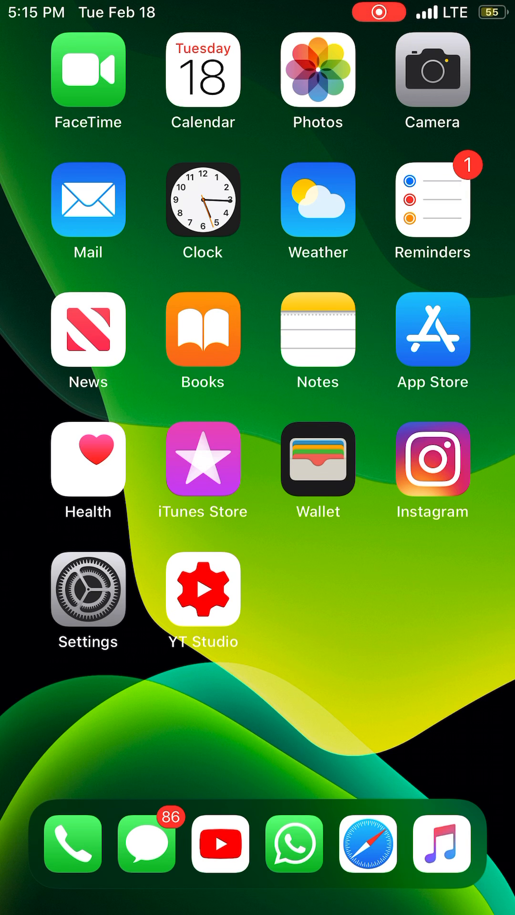
# Step: Launch Safari from the dock so the tab overview with the iOS Ninja firmware page appears
pyautogui.click(367, 844)
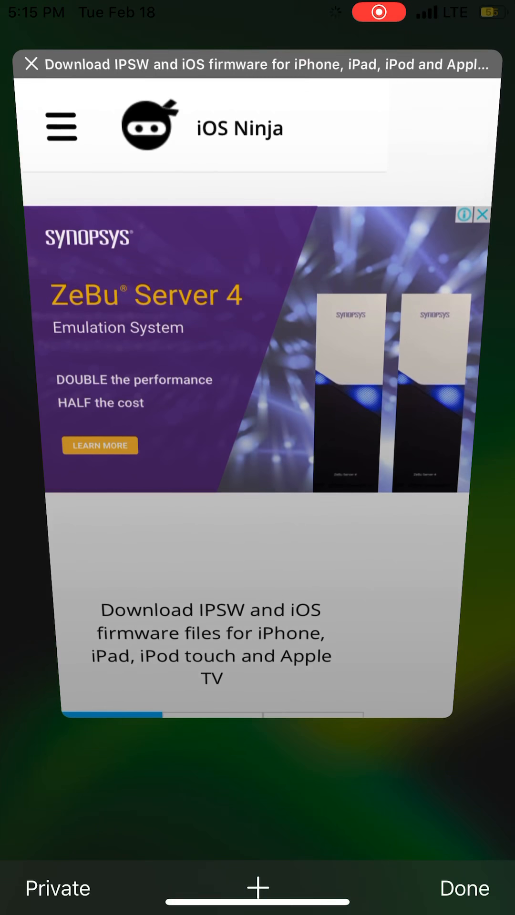
# Step: Read through unc0ver.dev's About, Compatible and Stable sections for supported iOS versions
pyautogui.click(257, 888)
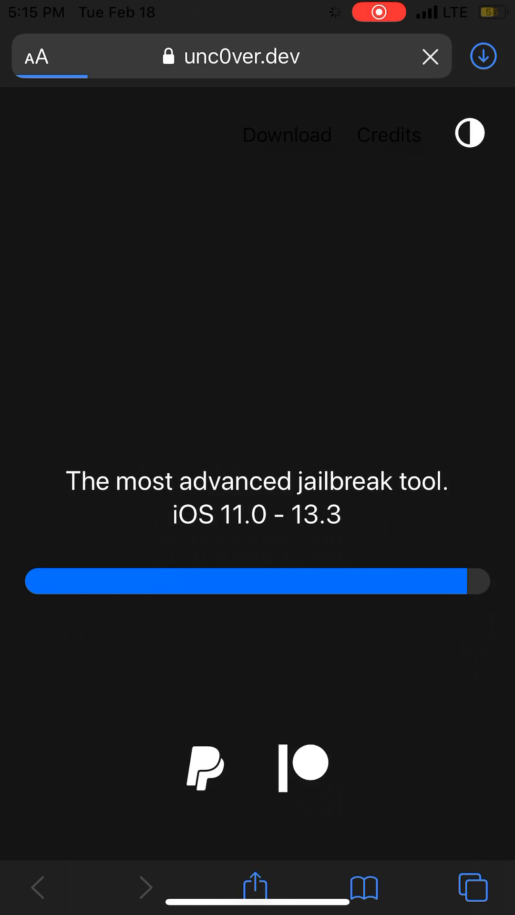
pyautogui.scroll(-3)
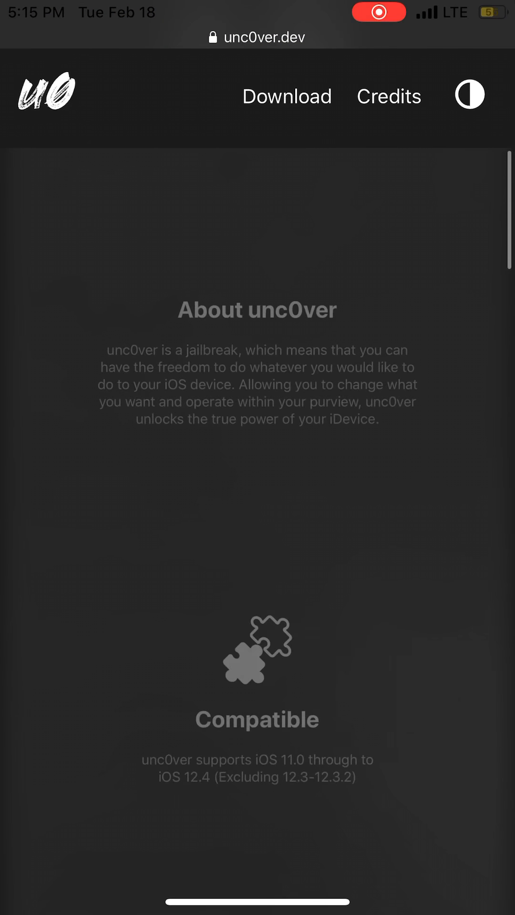
pyautogui.scroll(-3)
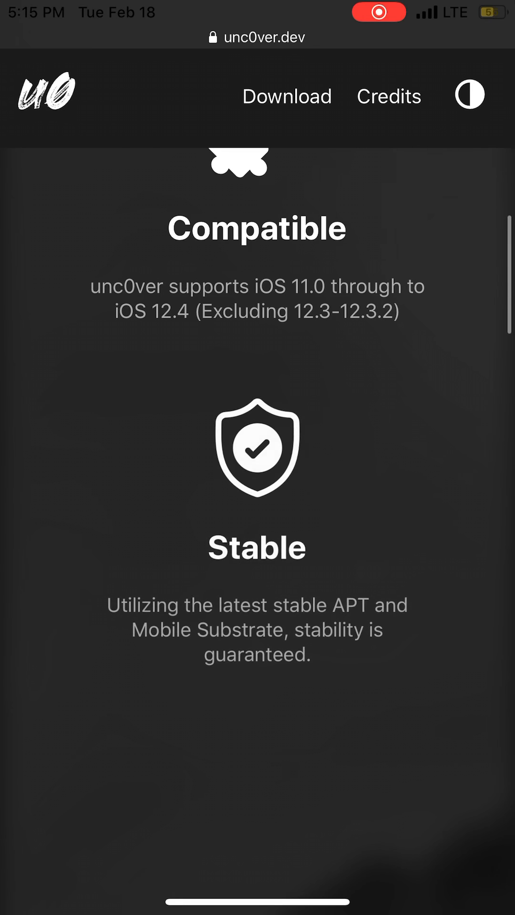
pyautogui.scroll(-3)
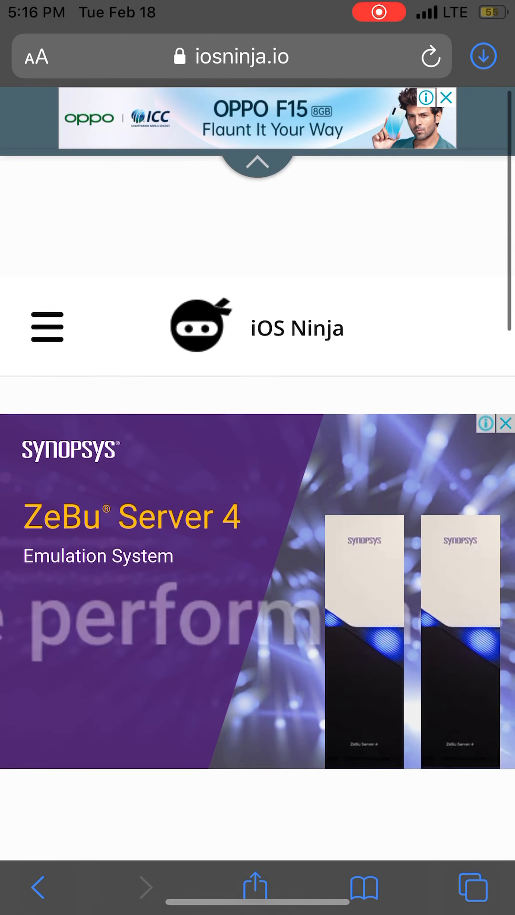
# Step: Navigate via the site menu to the Mobile App page and trigger INSTALL NOW
pyautogui.click(46, 326)
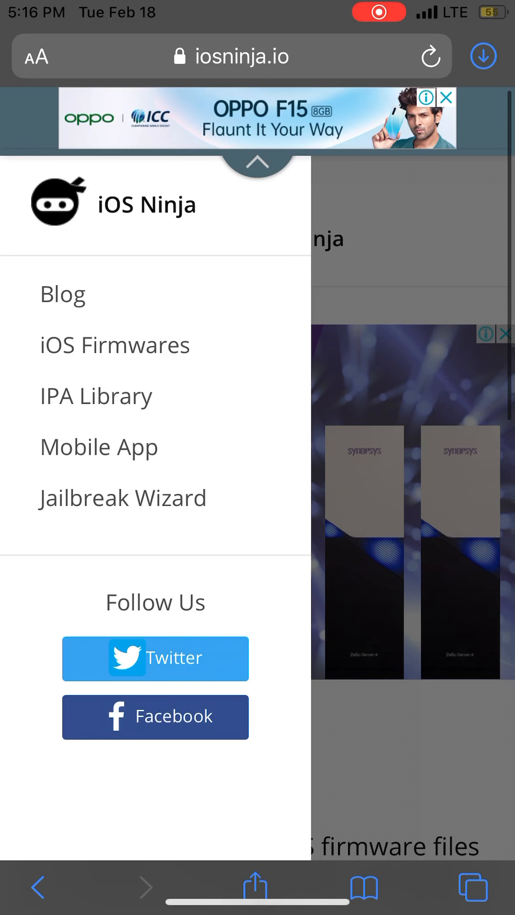
pyautogui.click(99, 446)
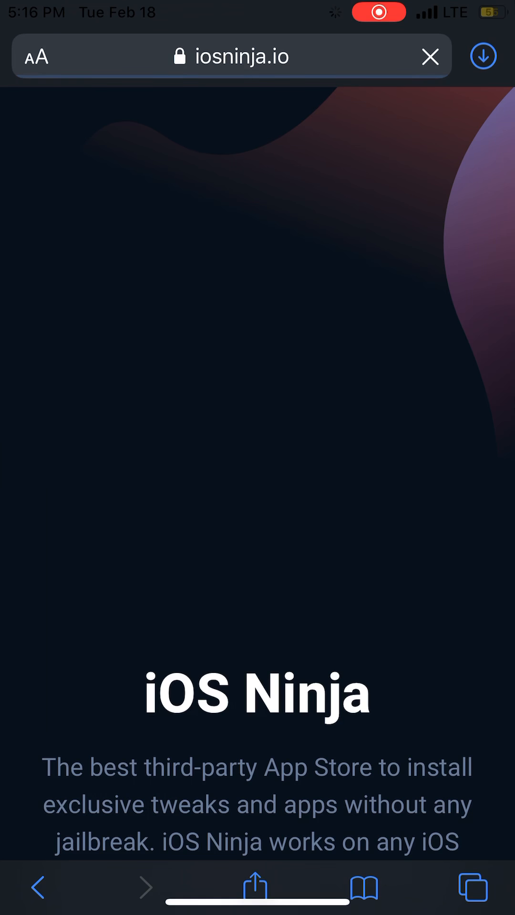
pyautogui.scroll(-3)
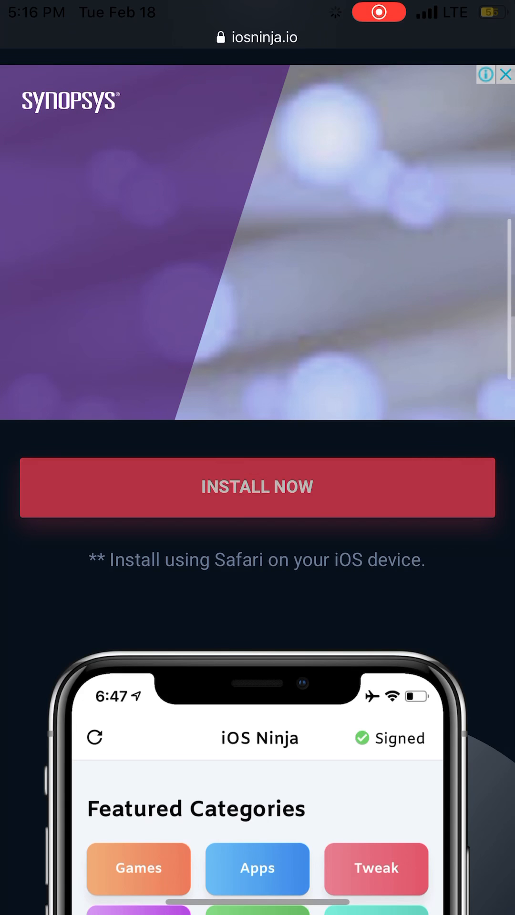
pyautogui.click(257, 487)
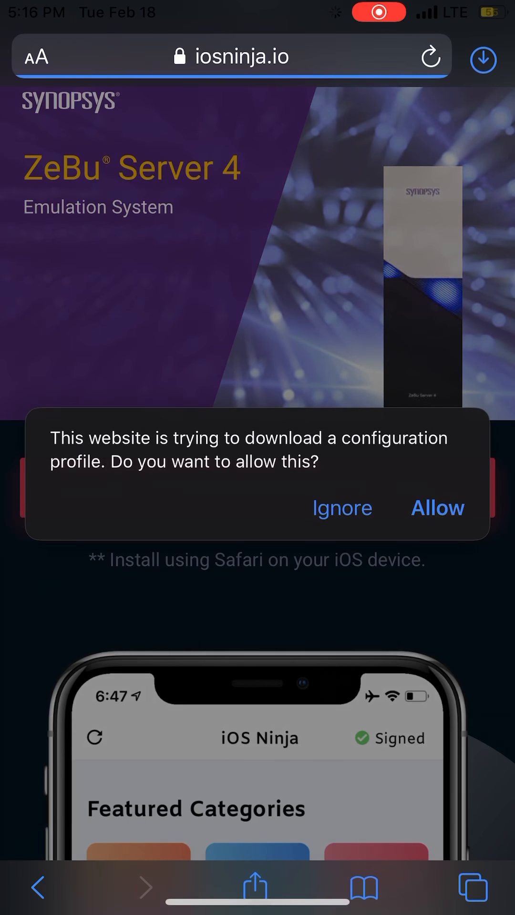
# Step: Allow the configuration profile download so the iOS Ninja web app loads at app.iosninja.io
pyautogui.click(437, 507)
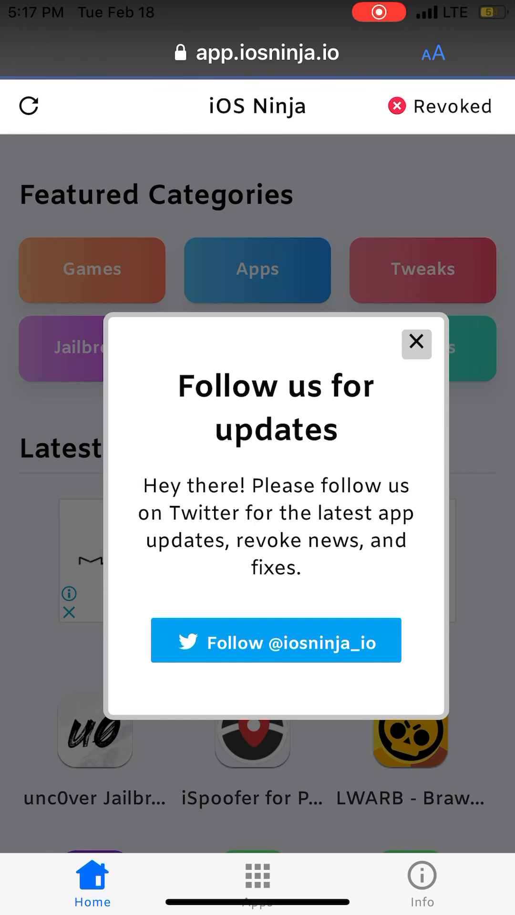
# Step: Dismiss the Follow us popup and select the unc0ver Jailbreak listing under Latest updates
pyautogui.click(417, 343)
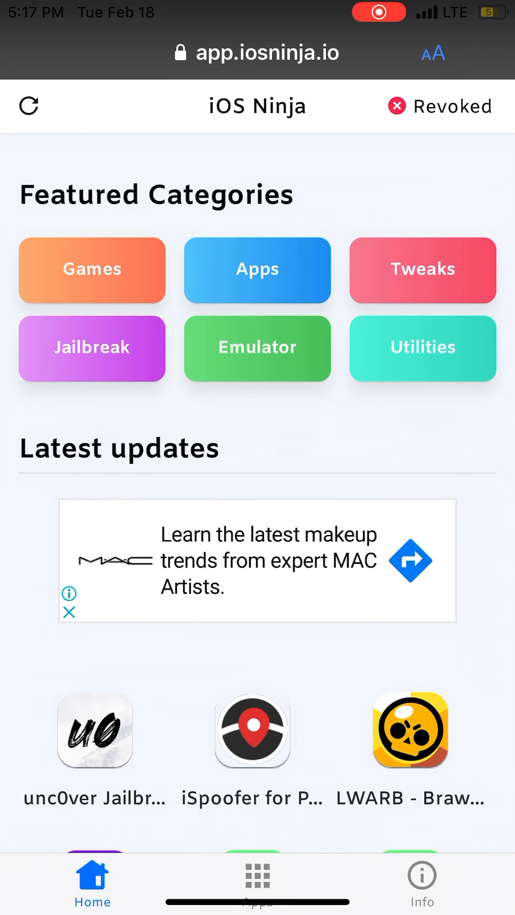
pyautogui.click(91, 348)
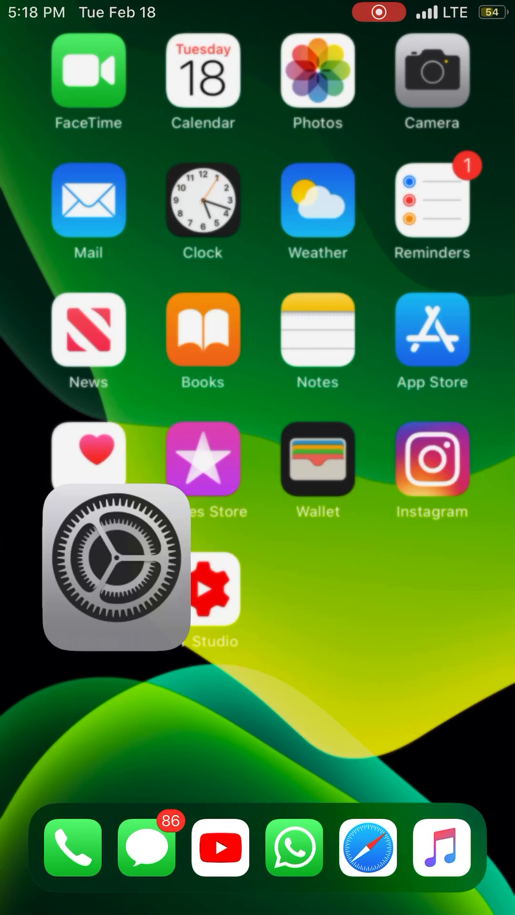
# Step: Under General > Profiles & Device Management, trust TOYOTA MOTOR FINANCE (CHINA) CO.,LTD for unc0ver
pyautogui.click(116, 565)
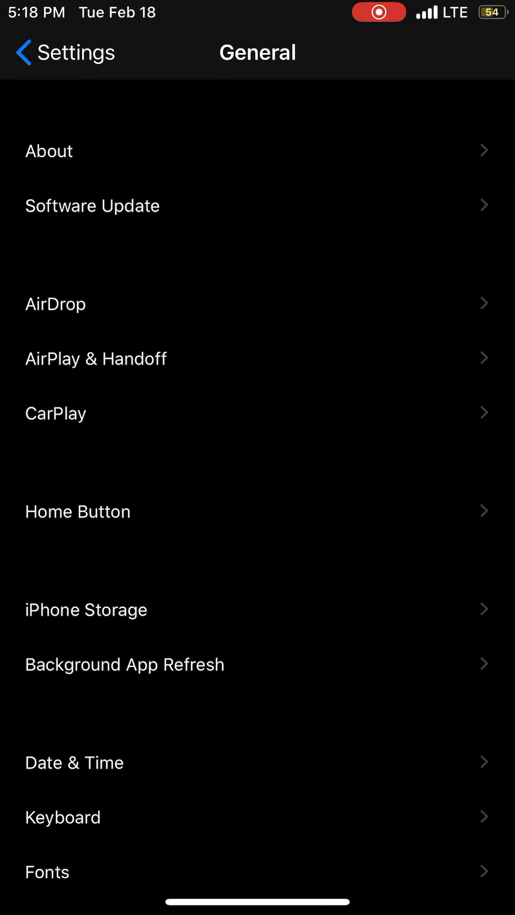
pyautogui.scroll(-3)
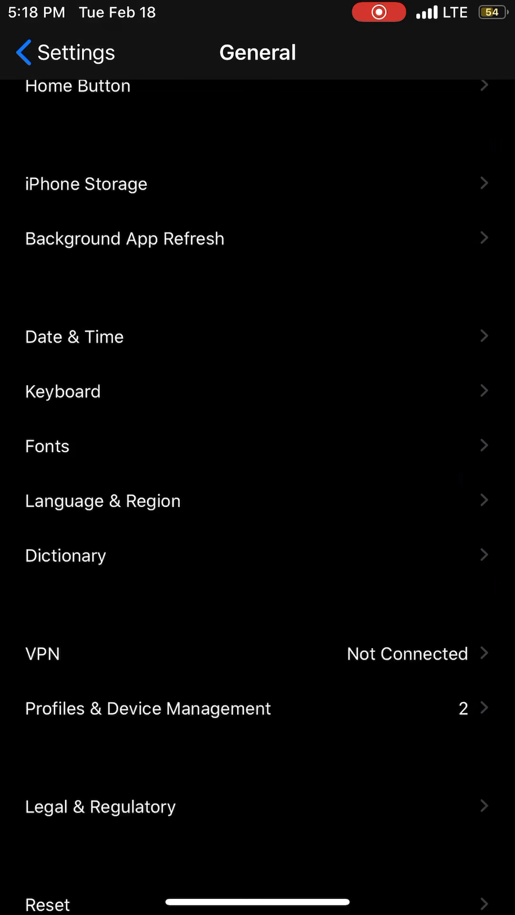
pyautogui.click(148, 708)
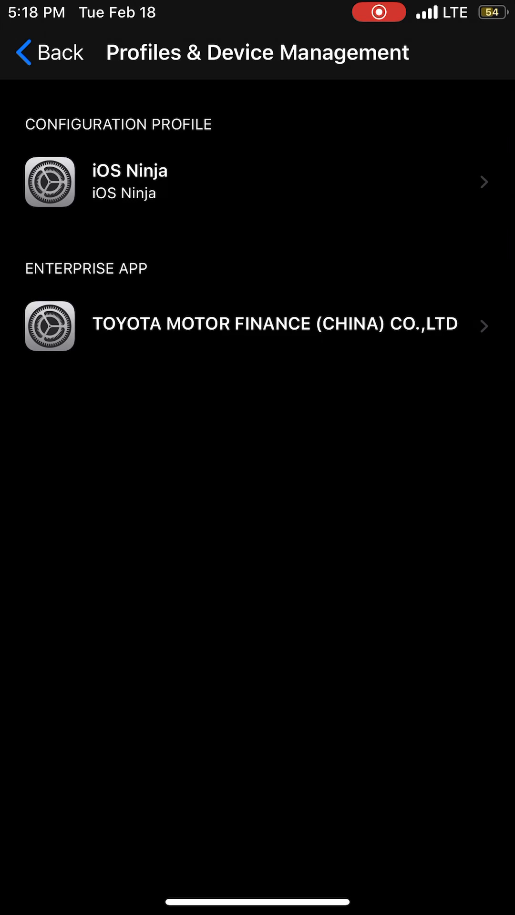
pyautogui.click(272, 323)
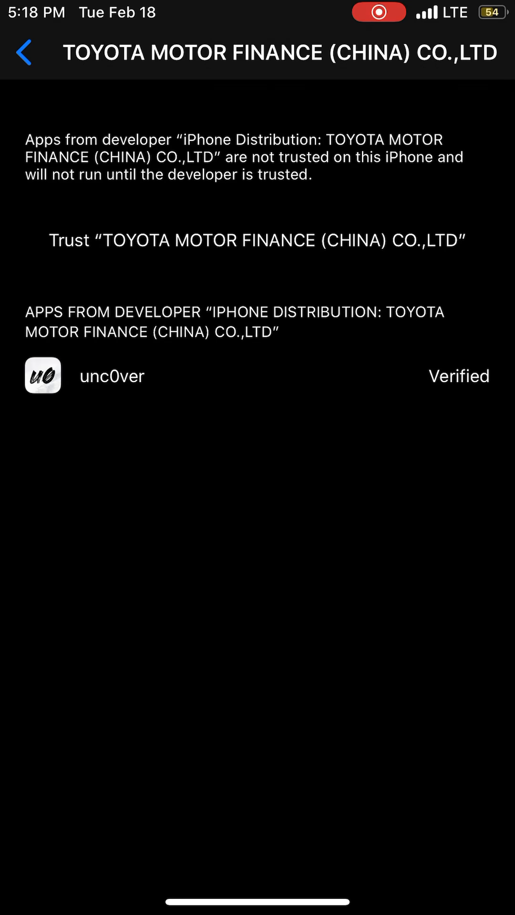
pyautogui.click(256, 240)
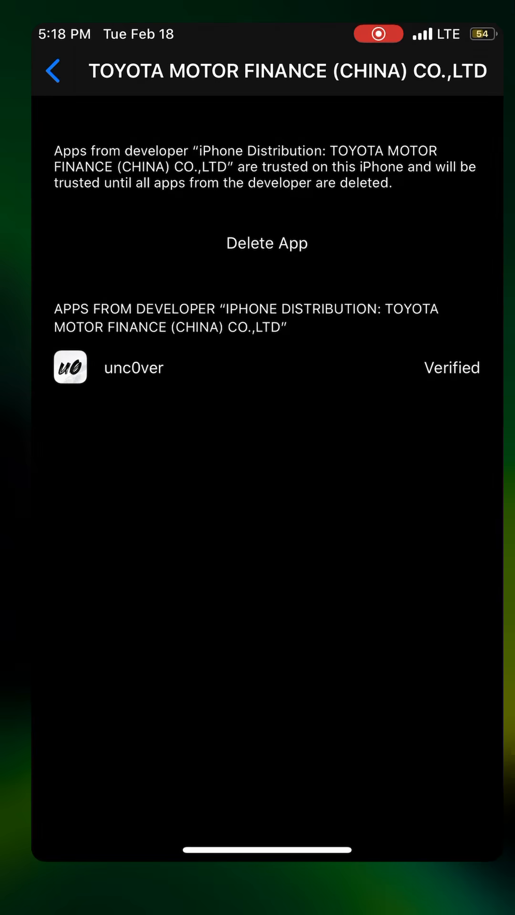